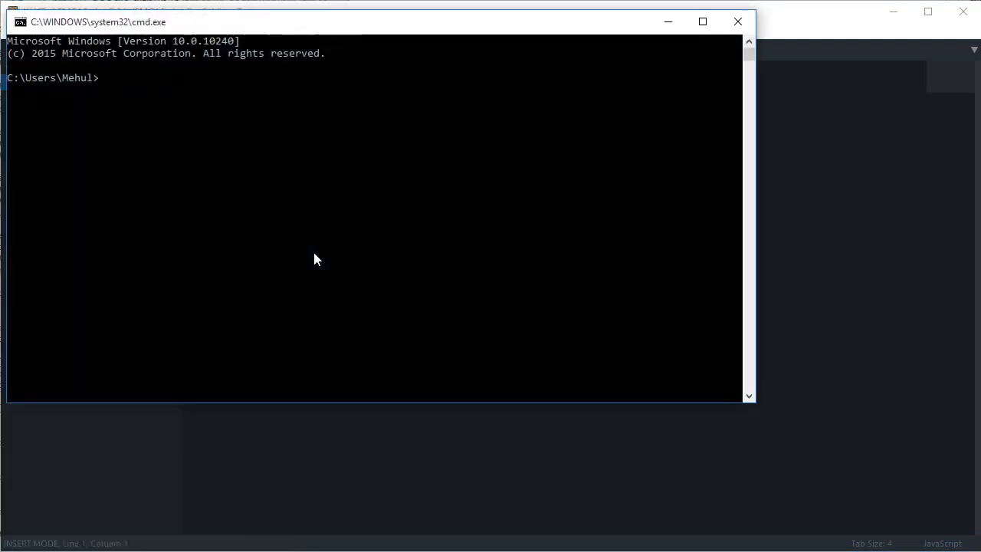
- Run 'npm install traceur -g' to install Traceur globally, then stop the job with Ctrl+C
{"action": "type", "text": "nodejs.org"}
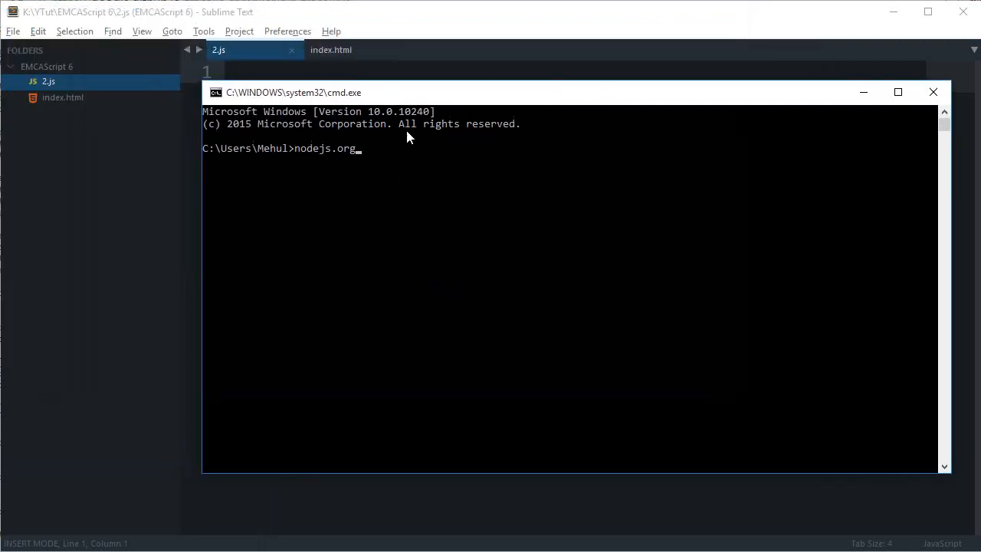
{"action": "mouse_move", "coordinate": [362, 152]}
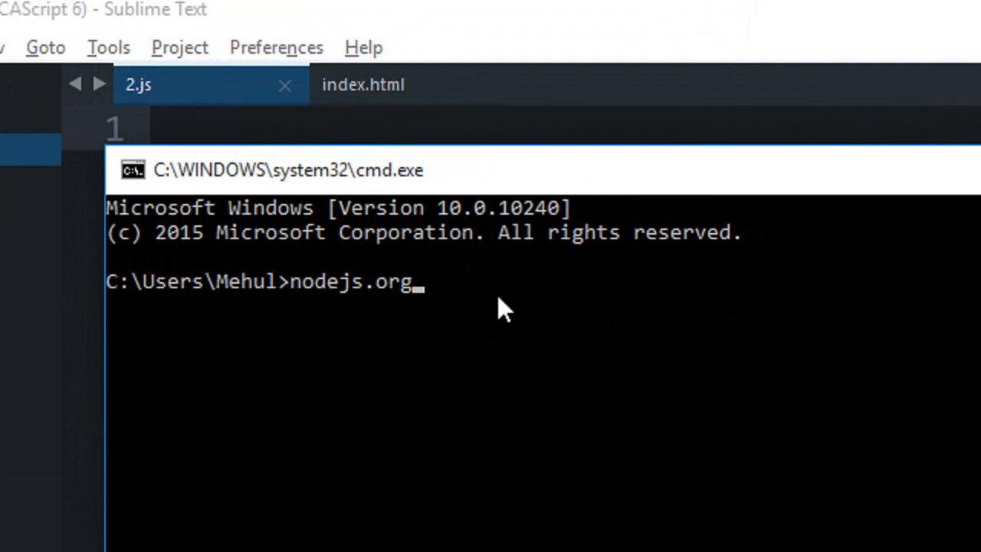
{"action": "key", "text": "backspace"}
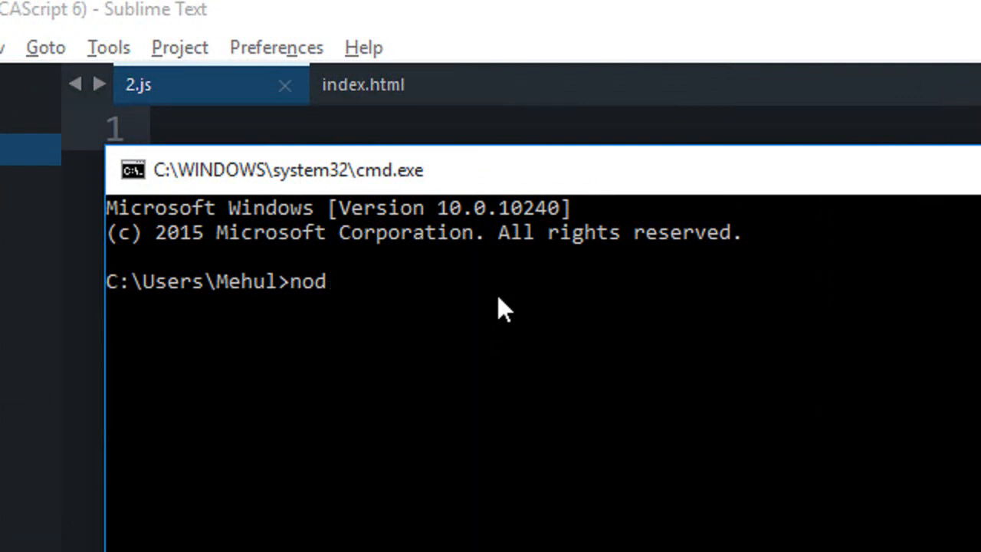
{"action": "type", "text": "npm install trace"}
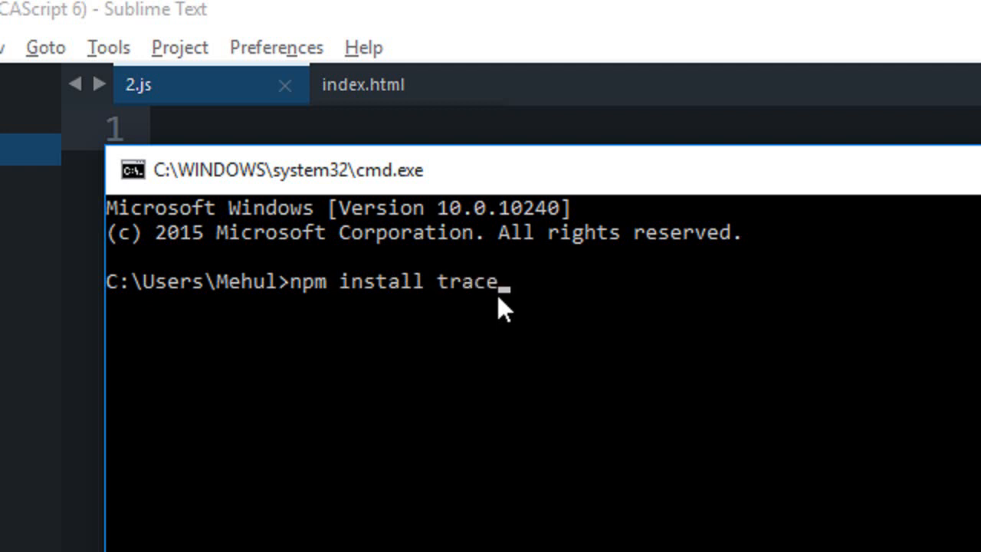
{"action": "type", "text": "ur -g"}
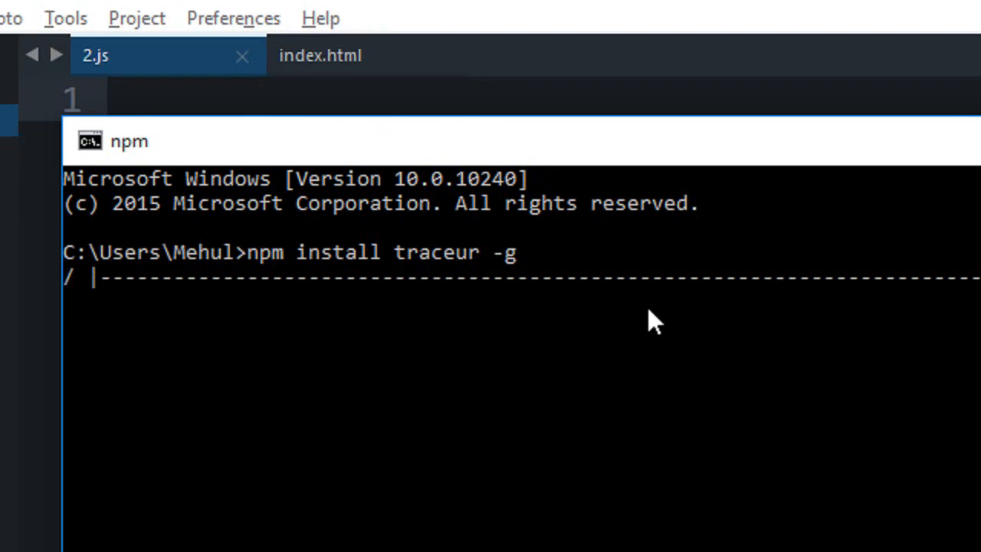
{"action": "key", "text": "ctrl+c"}
{"action": "type", "text": "tr"}
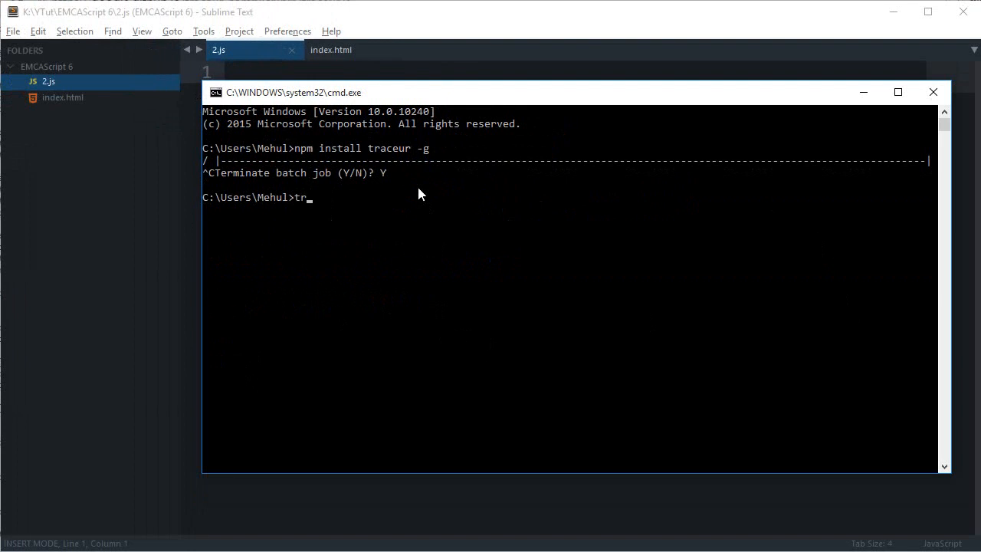
- Run 'traceur' alone and scroll through its printed option list
{"action": "type", "text": "ace"}
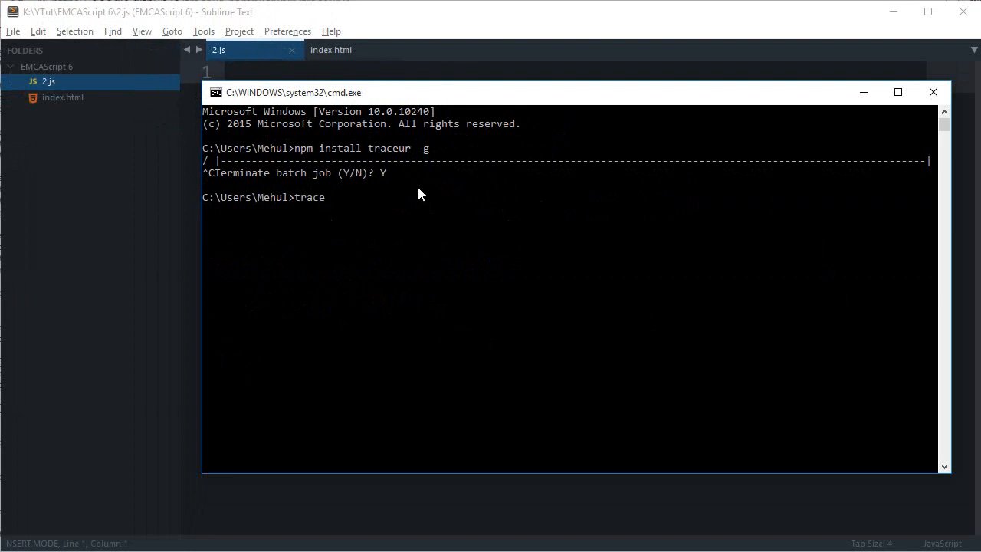
{"action": "key", "text": "enter"}
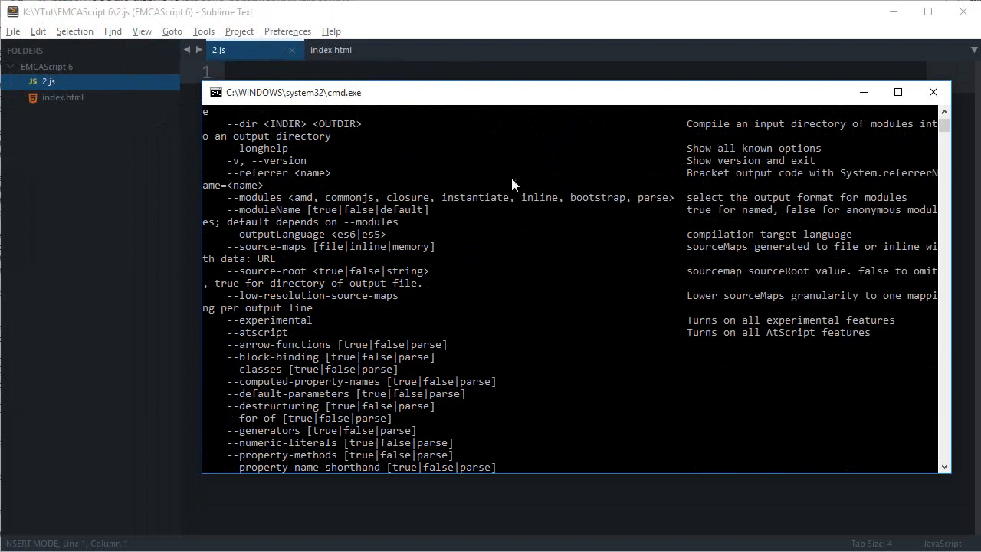
{"action": "scroll", "scroll_direction": "down", "scroll_amount": 3}
{"action": "type", "text": "console.log('"}
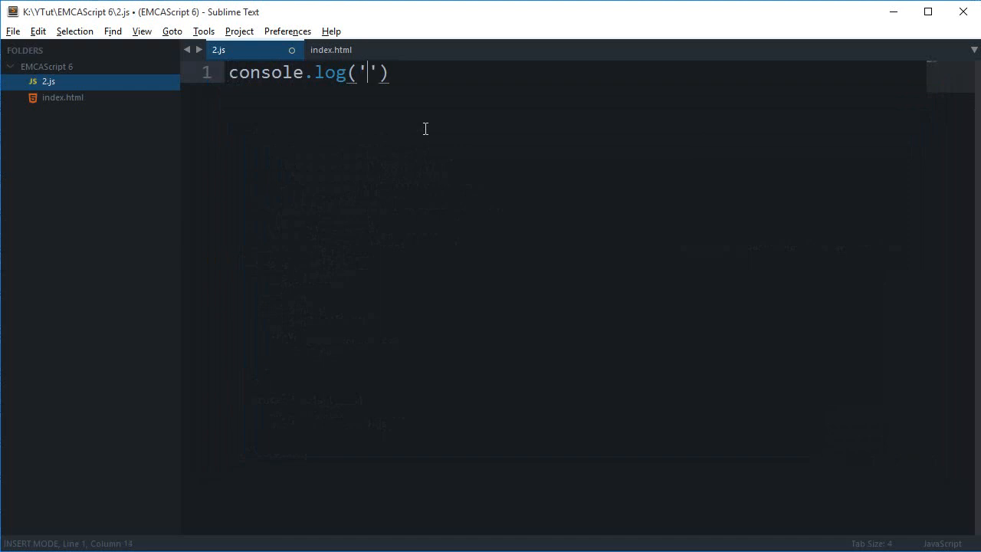
- Write console.log('Hello World!'); in 2.js and glance at the empty index.html
{"action": "type", "text": "Hello WOr"}
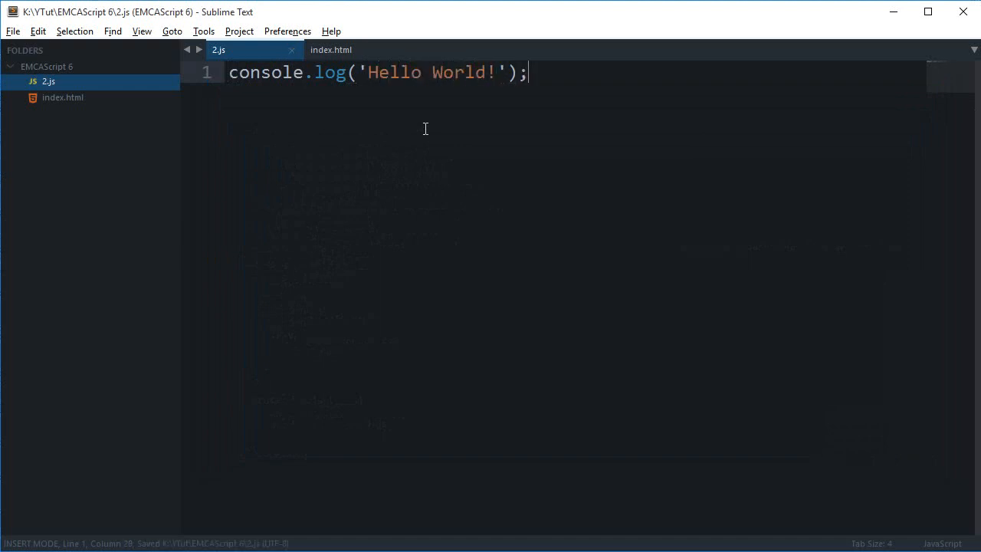
{"action": "left_click", "coordinate": [331, 49]}
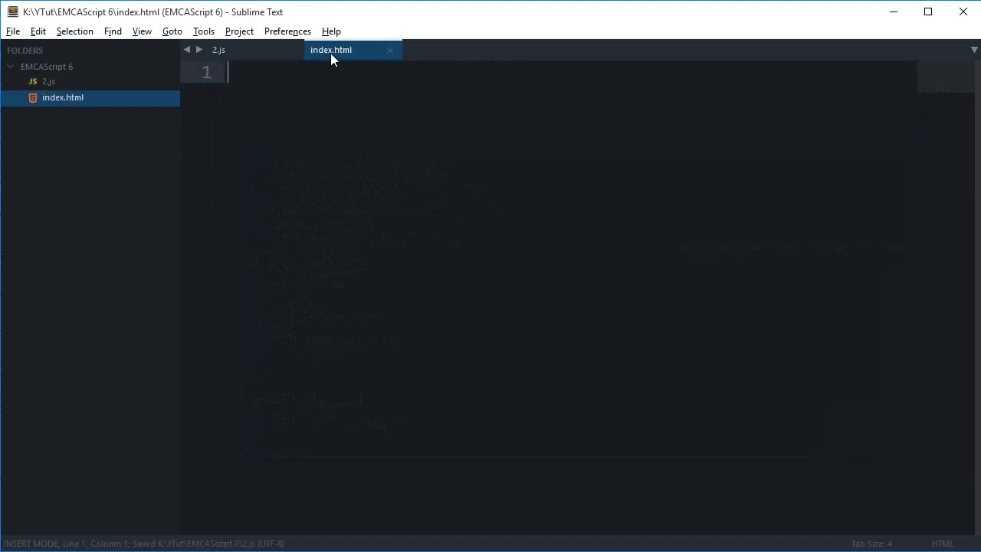
{"action": "left_click", "coordinate": [218, 49]}
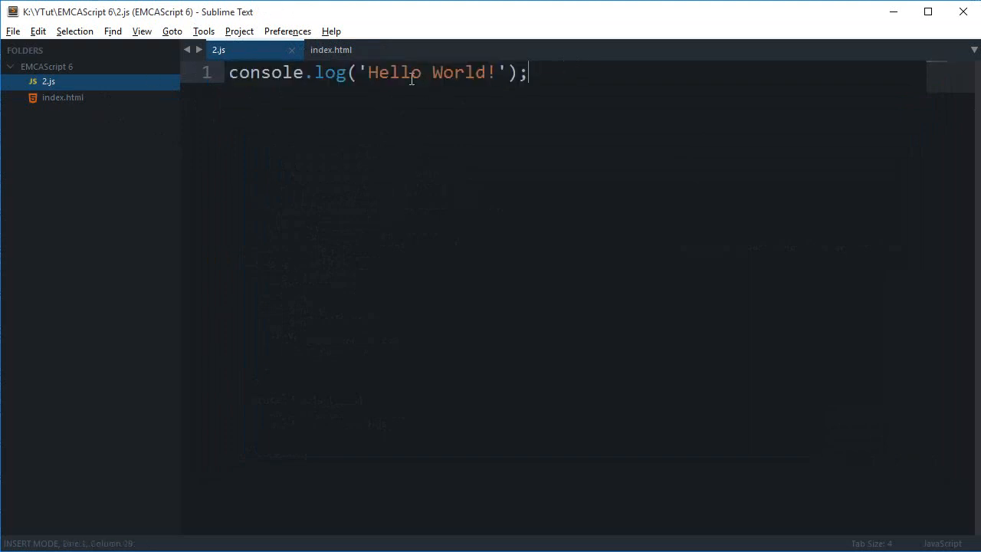
{"action": "mouse_move", "coordinate": [548, 61]}
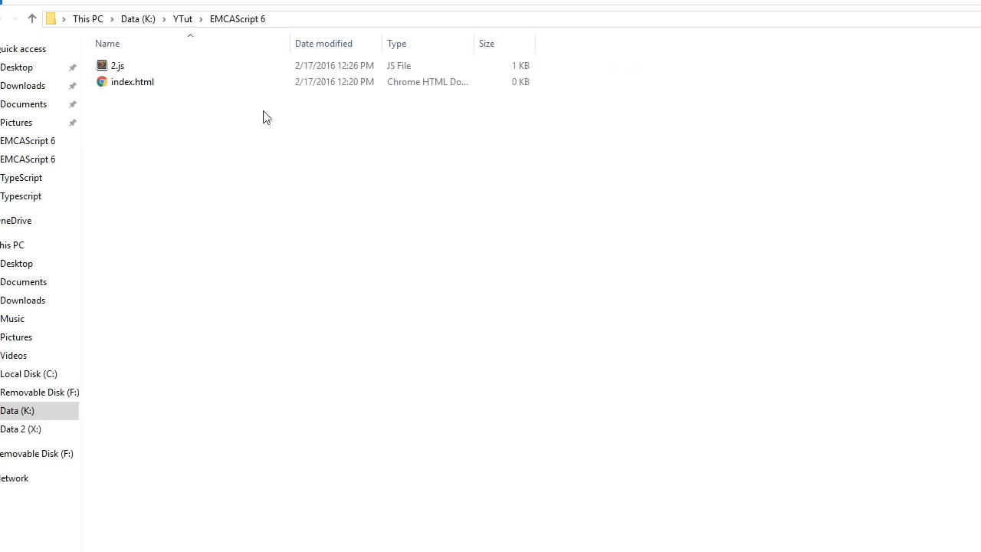
- Open a command window in the EMCAScript 6 folder from its context menu
{"action": "right_click", "coordinate": [202, 182]}
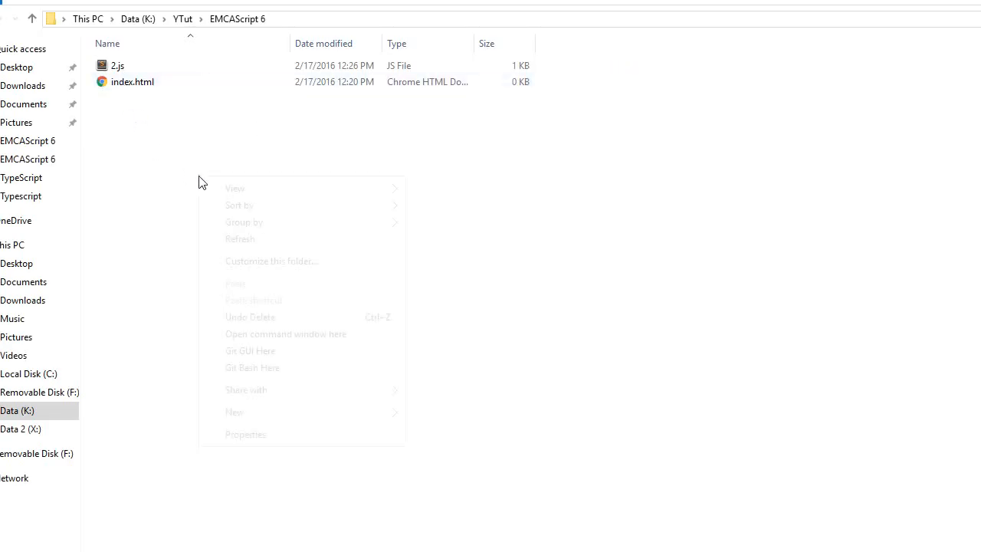
{"action": "left_click", "coordinate": [286, 333]}
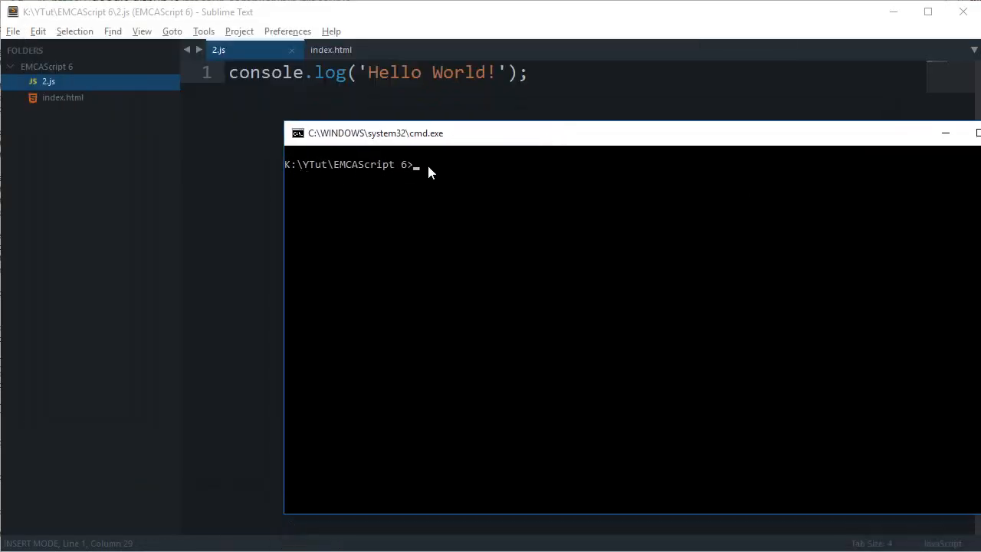
{"action": "mouse_move", "coordinate": [475, 190]}
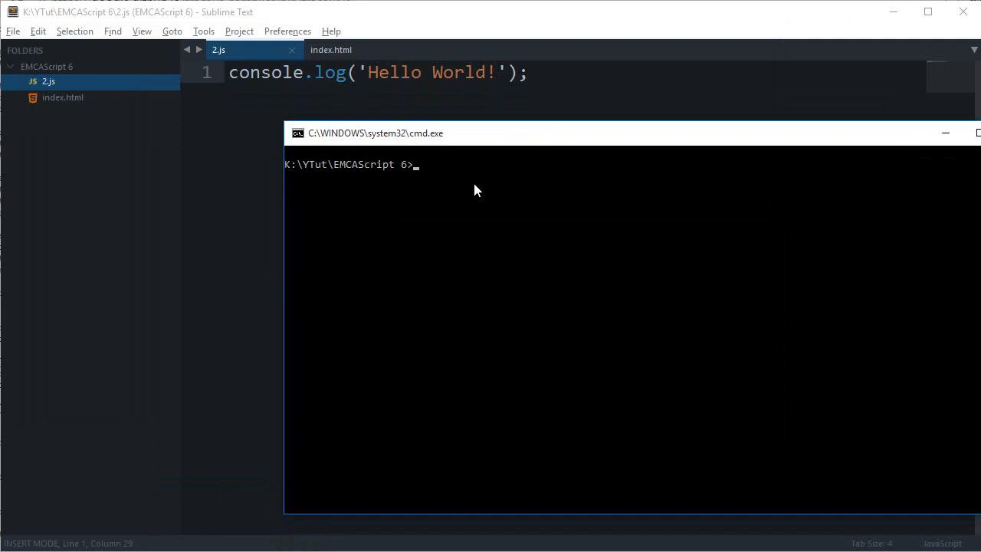
- Run 'traceur 2.js' so it prints Hello World!, then select the command text
{"action": "type", "text": "tracuer"}
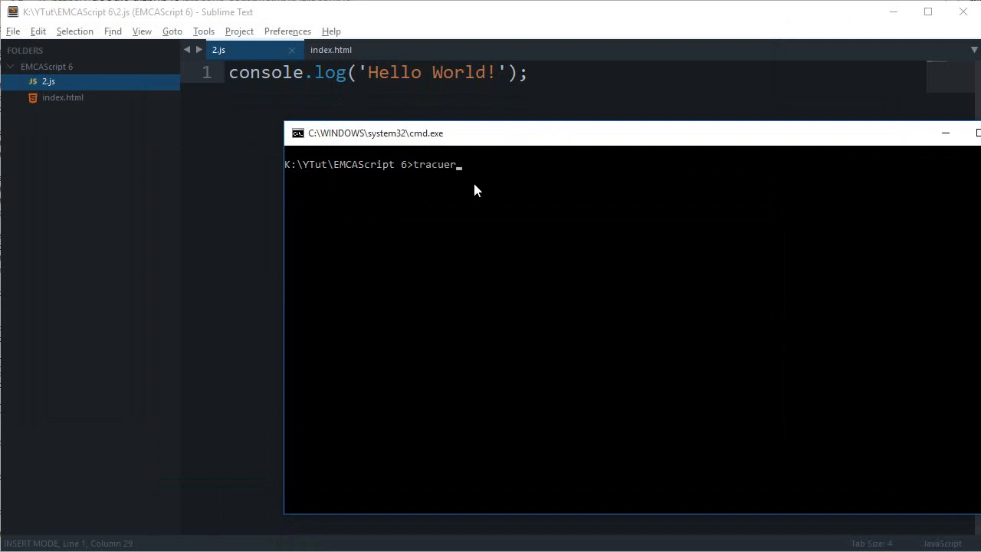
{"action": "type", "text": "2.js"}
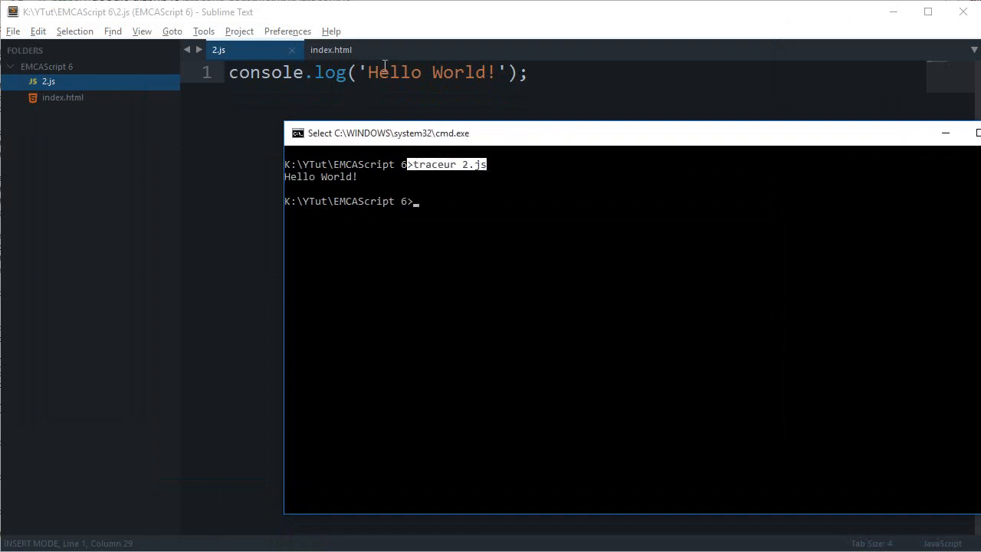
{"action": "double_click", "coordinate": [337, 176]}
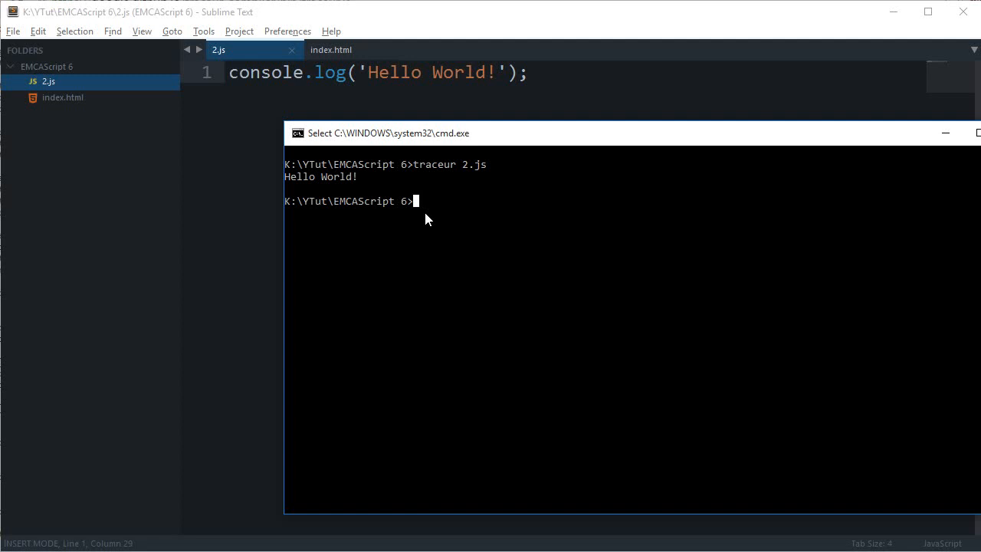
{"action": "mouse_move", "coordinate": [553, 119]}
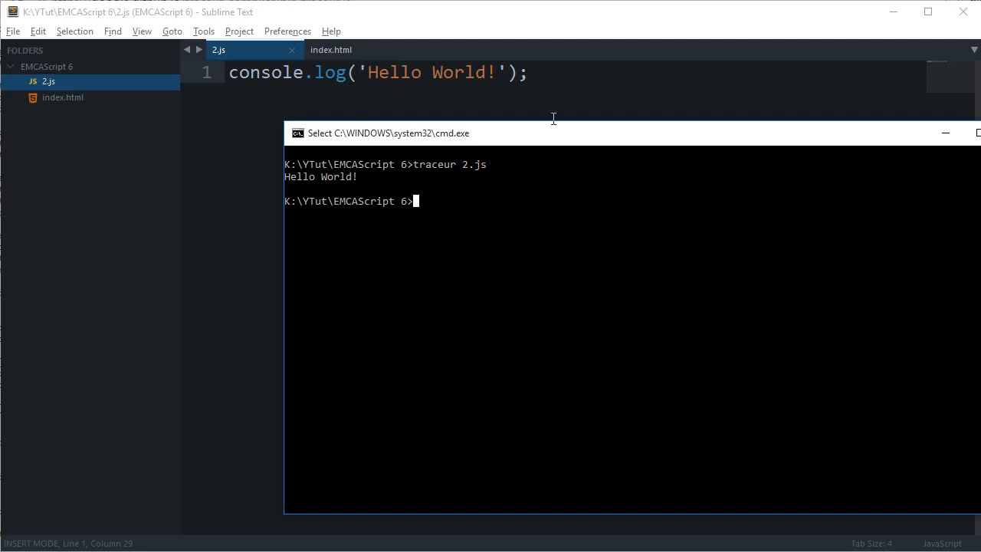
{"action": "mouse_move", "coordinate": [508, 227]}
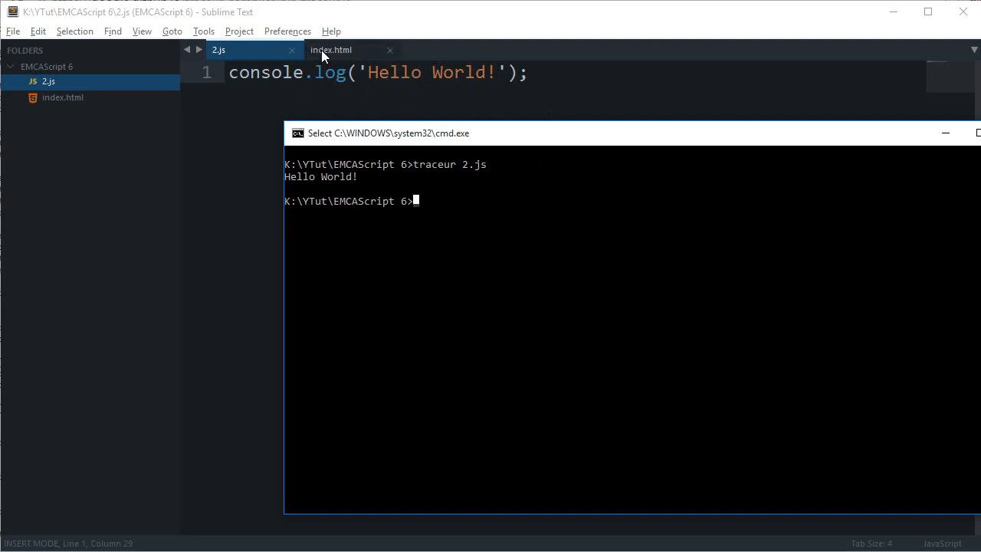
{"action": "mouse_move", "coordinate": [529, 256]}
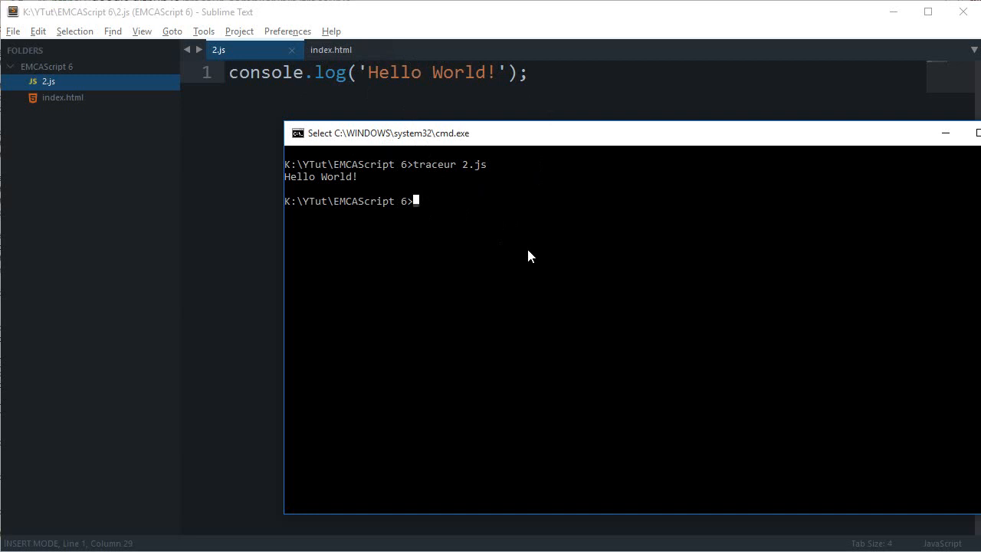
- Run 'traceur' and highlight the --out compiled.js usage example in the help
{"action": "type", "text": "traceur"}
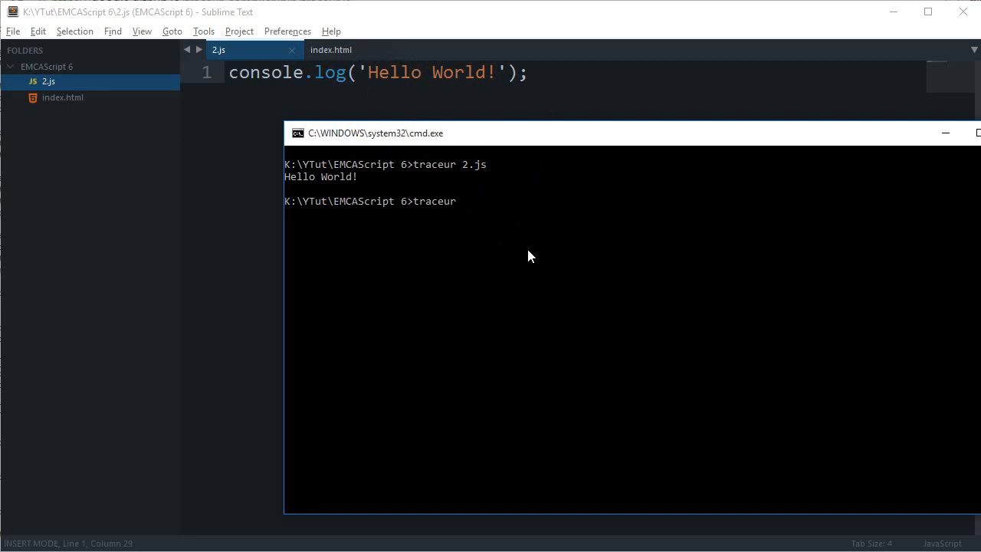
{"action": "key", "text": "enter"}
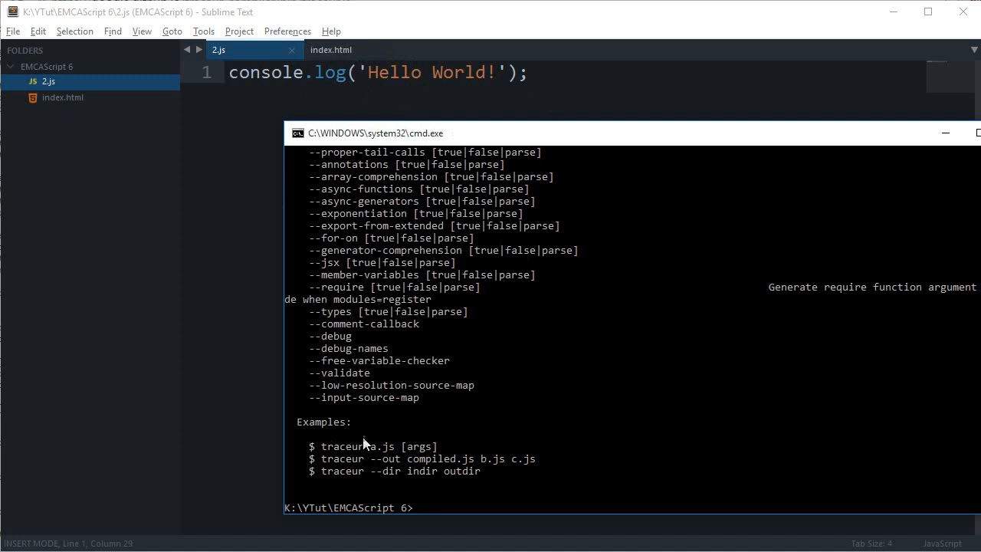
{"action": "left_click_drag", "start_coordinate": [310, 459], "coordinate": [570, 458]}
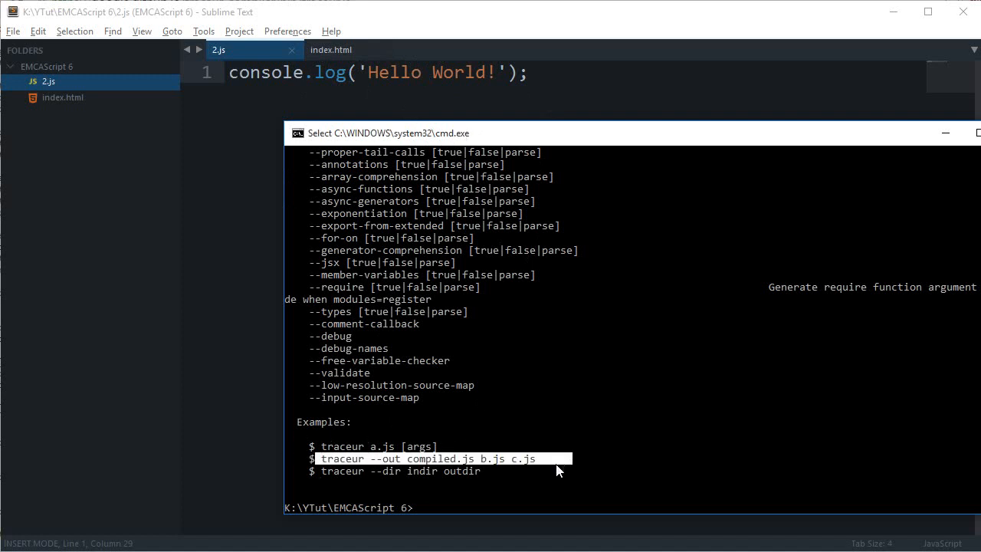
{"action": "double_click", "coordinate": [383, 458]}
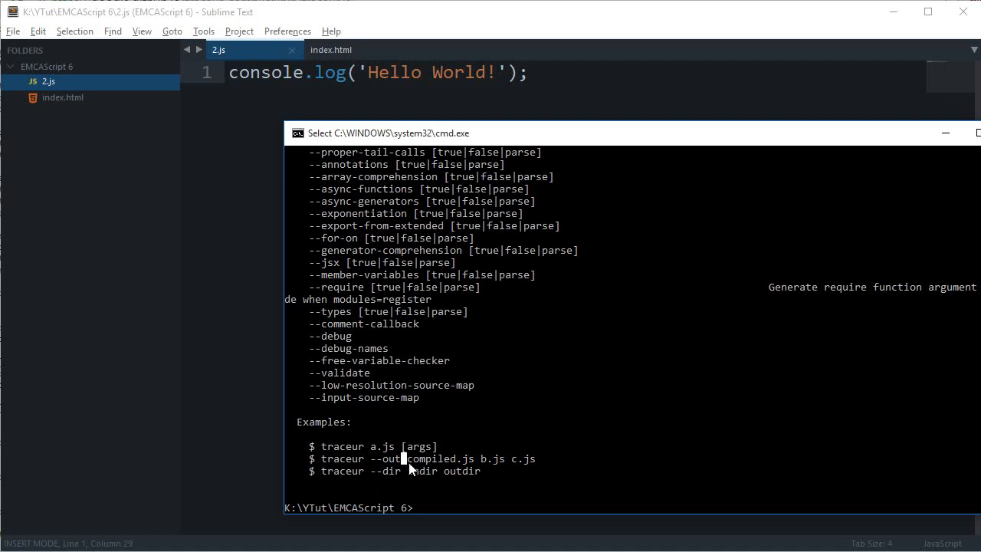
{"action": "double_click", "coordinate": [439, 458]}
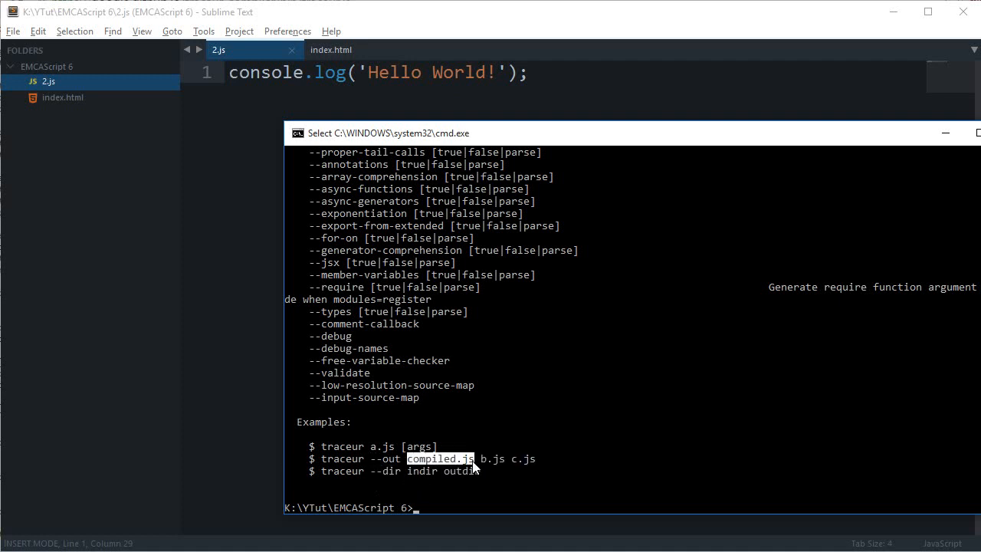
{"action": "left_click_drag", "start_coordinate": [475, 458], "coordinate": [636, 458]}
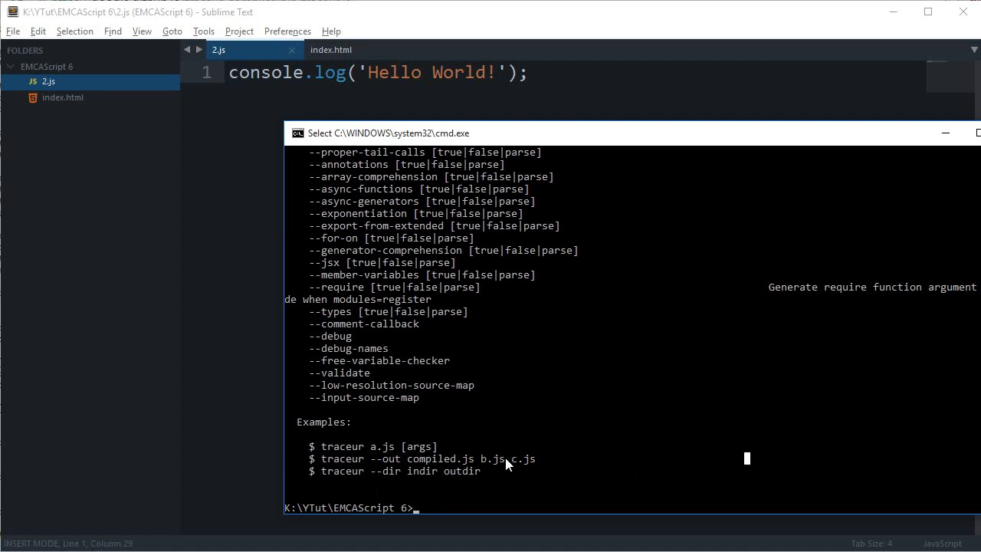
{"action": "mouse_move", "coordinate": [561, 465]}
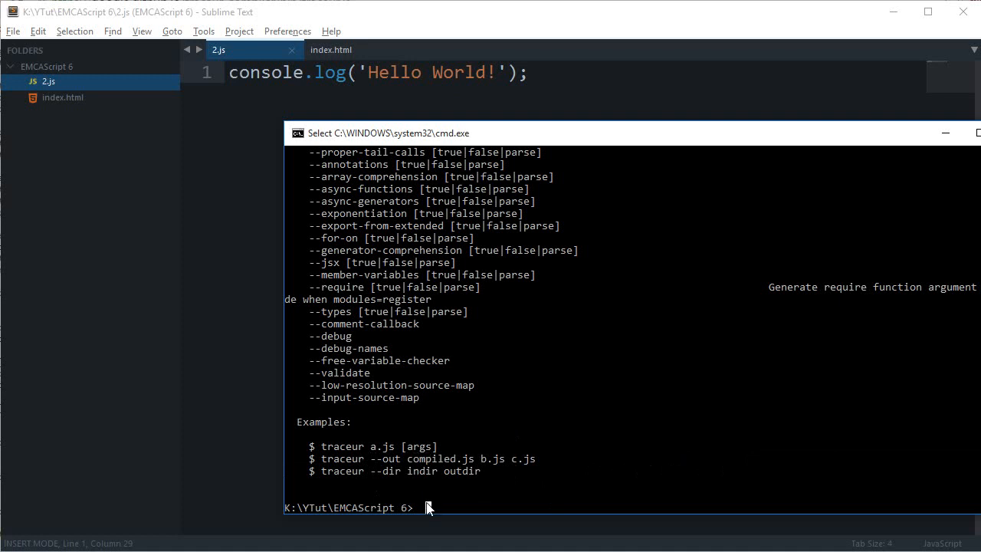
- Compile with 'traceur --out 2comp.js 2.js' to produce 2comp.js
{"action": "type", "text": "trac"}
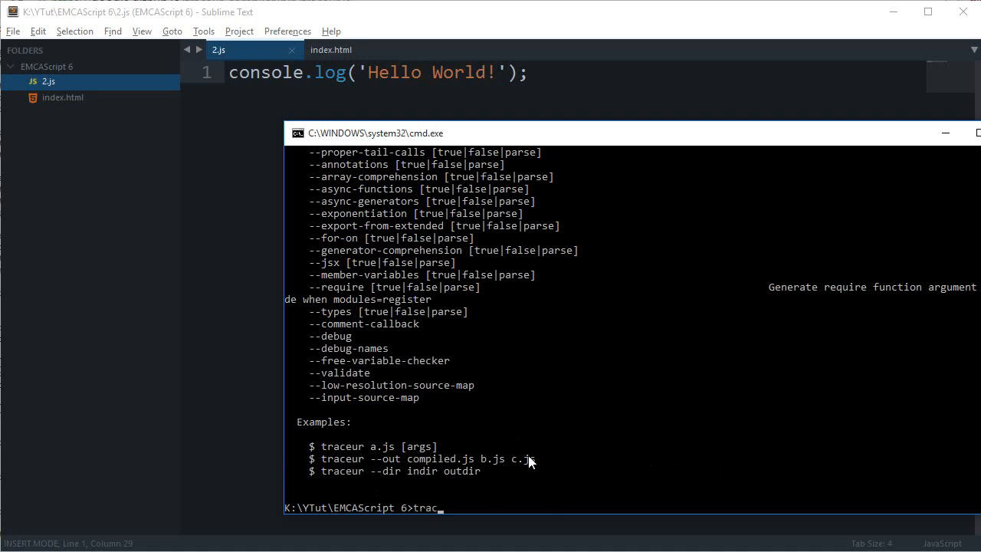
{"action": "type", "text": "eur"}
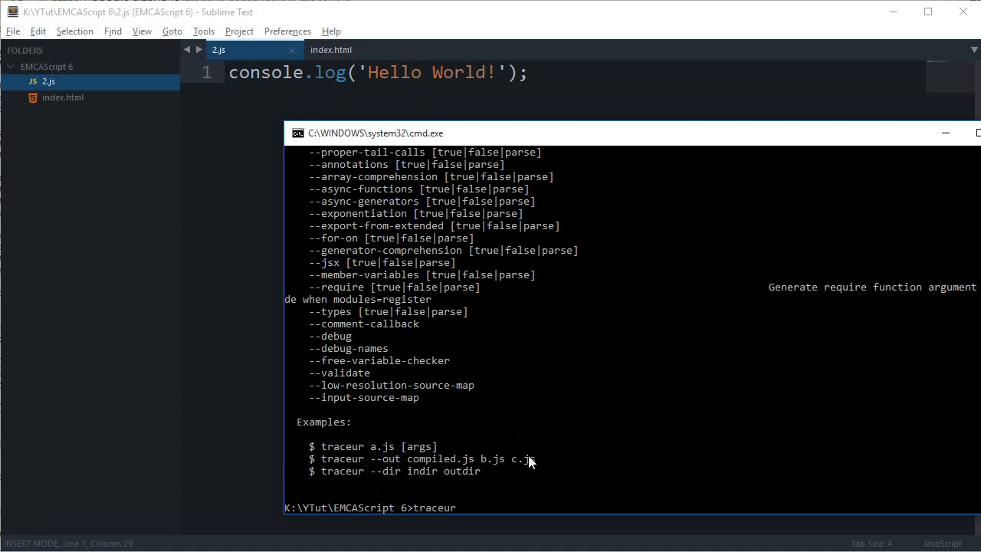
{"action": "type", "text": "2comp."}
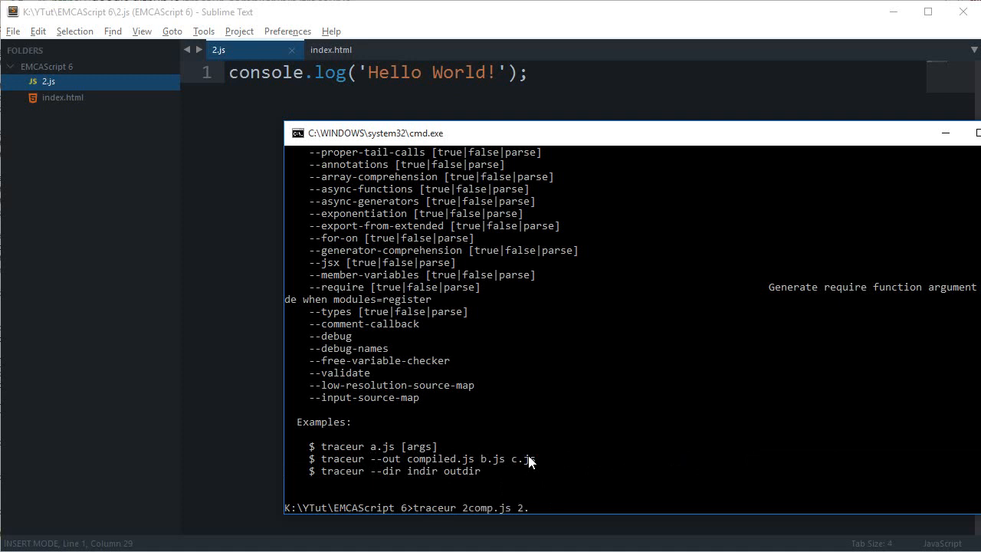
{"action": "type", "text": "js"}
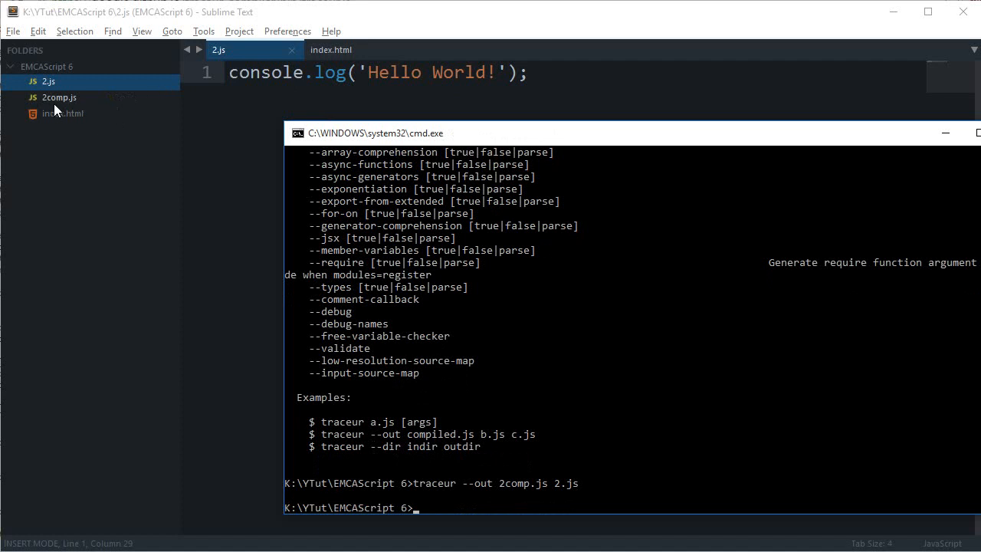
- Open 2comp.js from the sidebar and highlight traceurRuntime in the generated code
{"action": "left_click", "coordinate": [58, 97]}
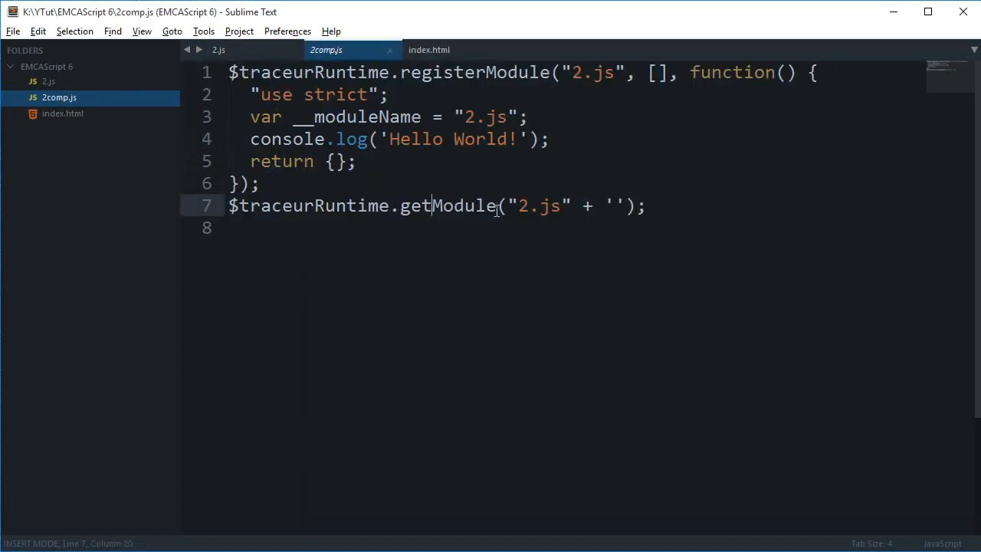
{"action": "double_click", "coordinate": [313, 72]}
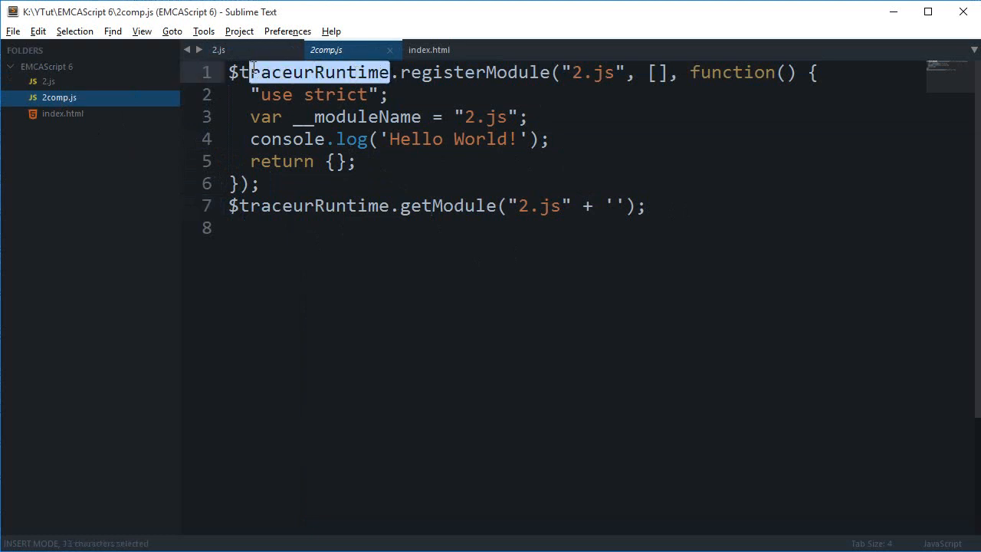
{"action": "left_click", "coordinate": [258, 117]}
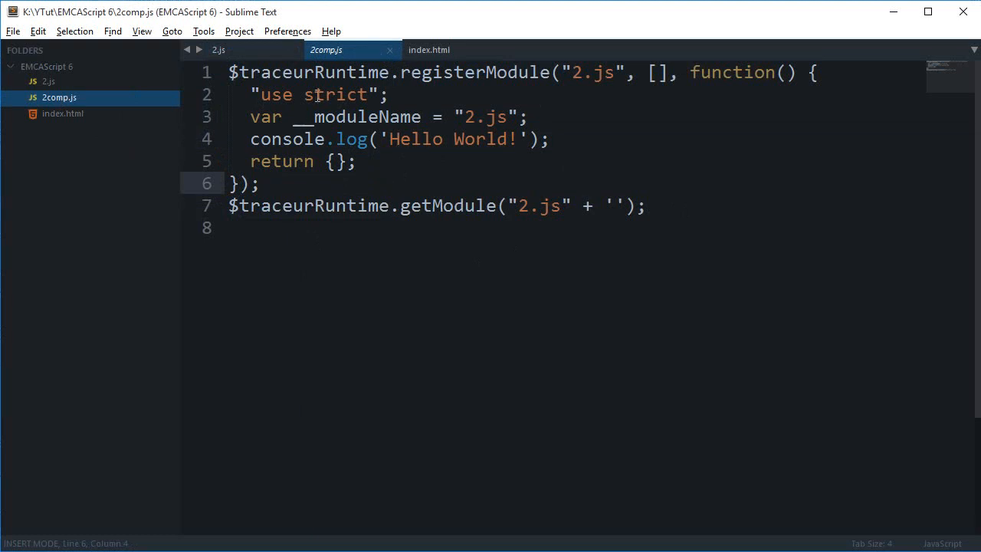
{"action": "mouse_move", "coordinate": [450, 82]}
{"action": "type", "text": "html"}
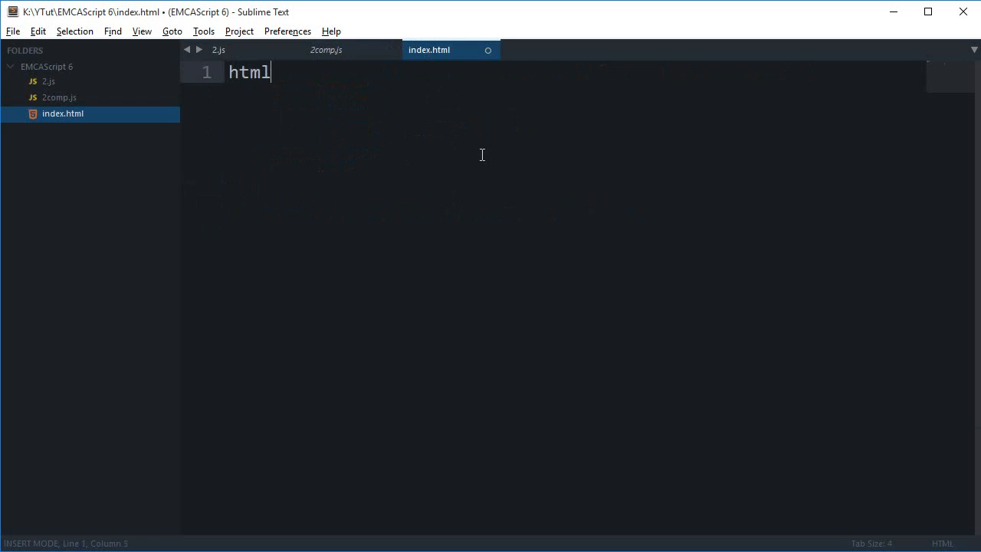
- Expand an html skeleton in index.html with <script src="2comp.js"></script> in the head
{"action": "key", "text": "Tab"}
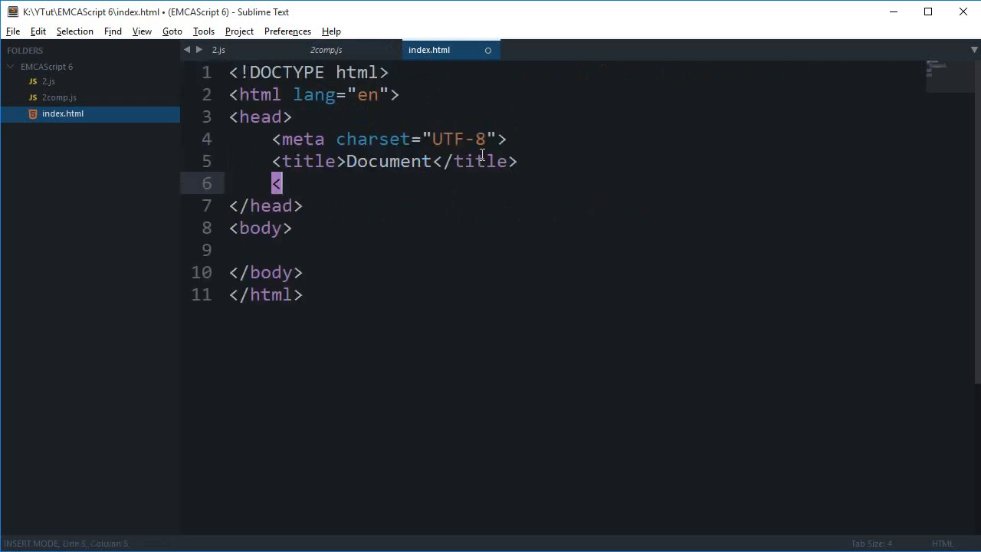
{"action": "type", "text": "script src=\"2\""}
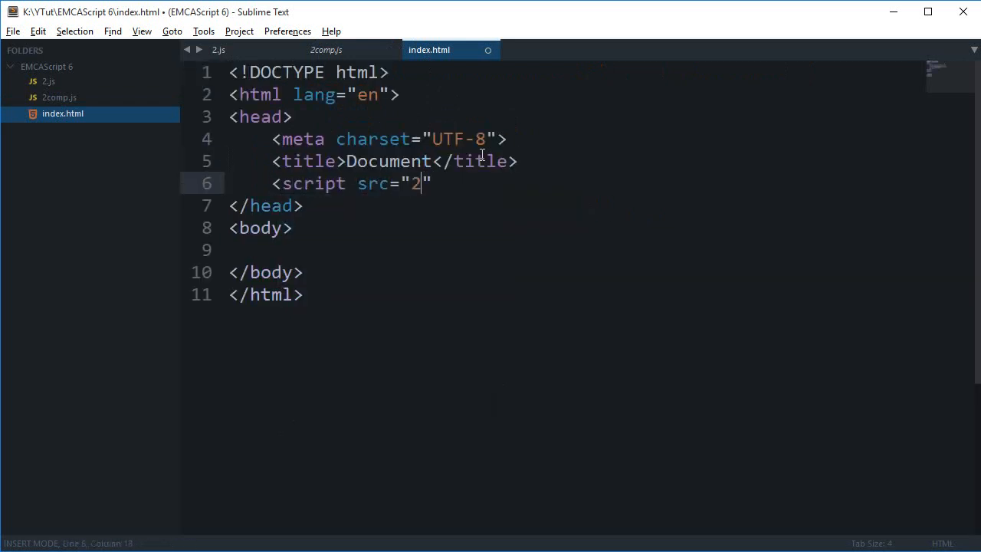
{"action": "type", "text": "comp.js\"></script>"}
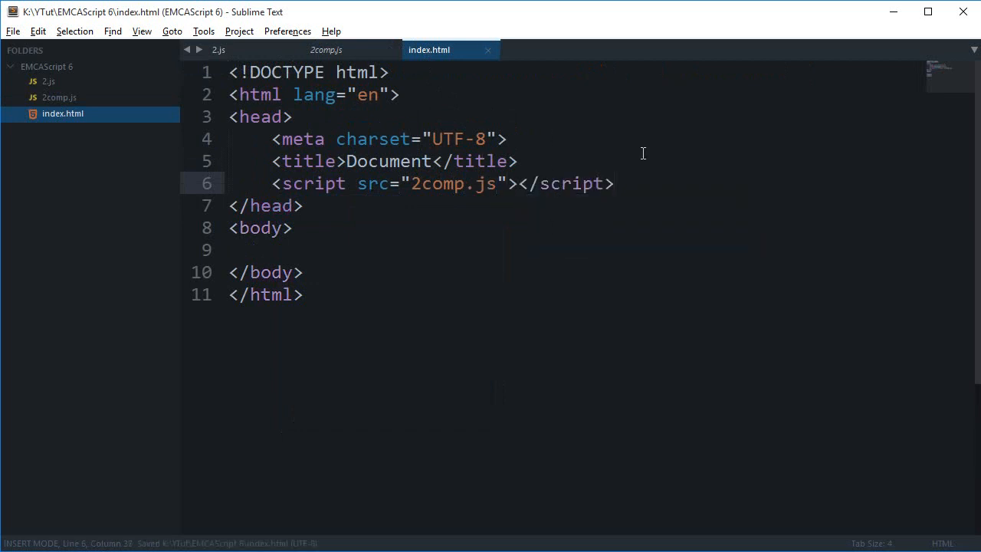
- Compare index.html's 2comp.js script source against the compiled 2comp.js file
{"action": "left_click", "coordinate": [325, 50]}
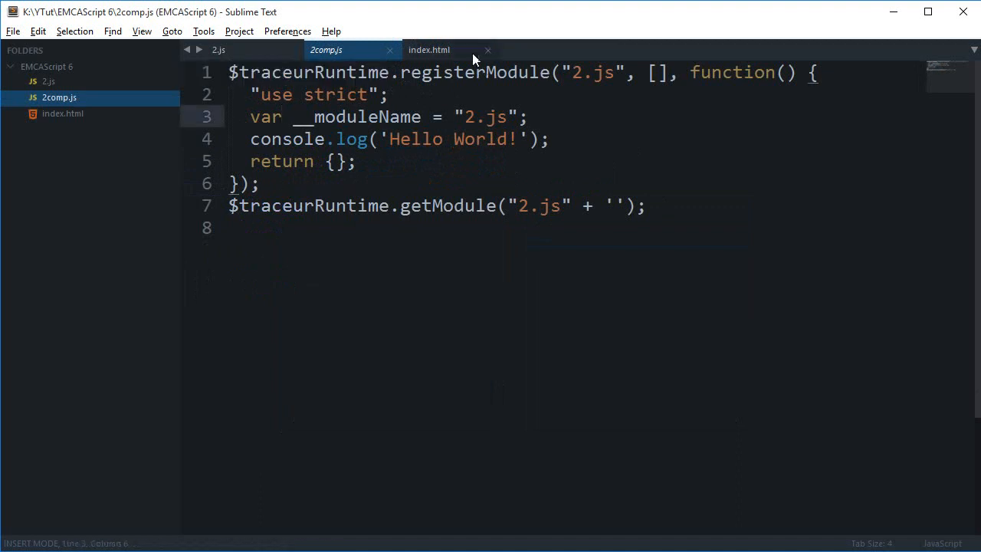
{"action": "left_click", "coordinate": [429, 50]}
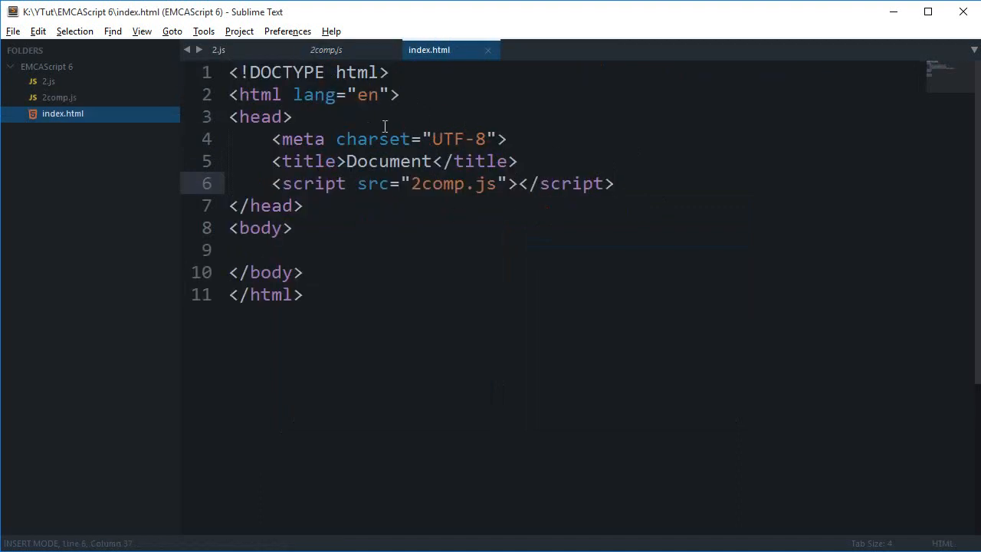
{"action": "double_click", "coordinate": [452, 183]}
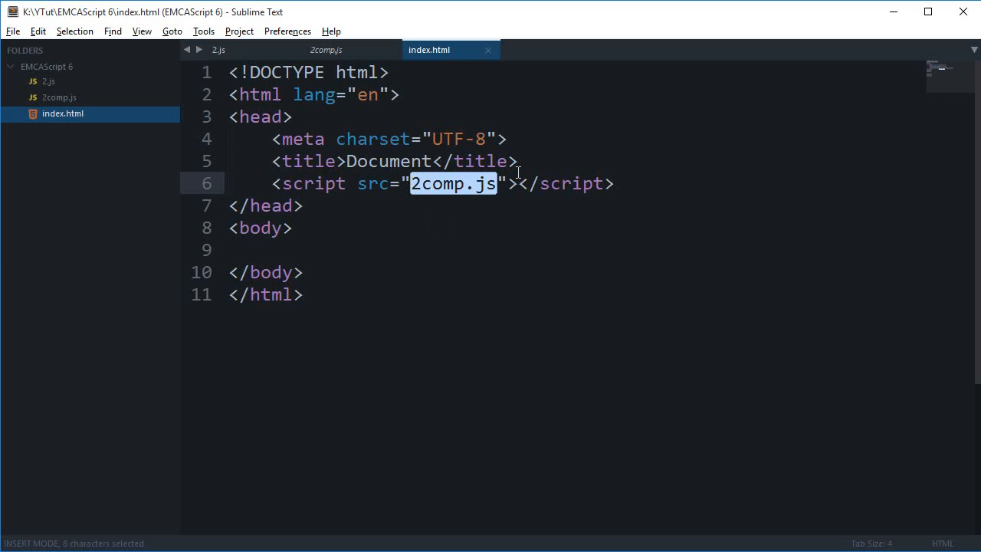
{"action": "left_click", "coordinate": [326, 50]}
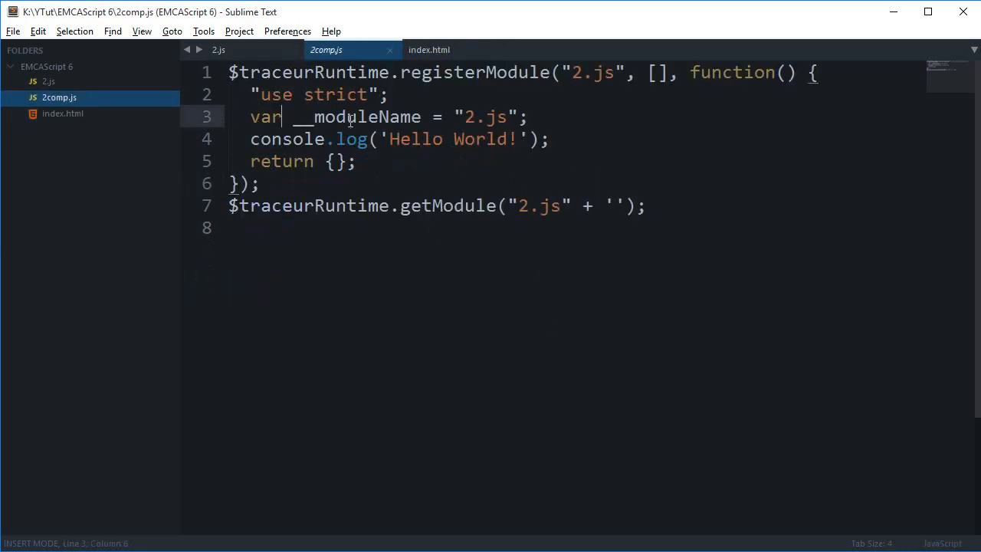